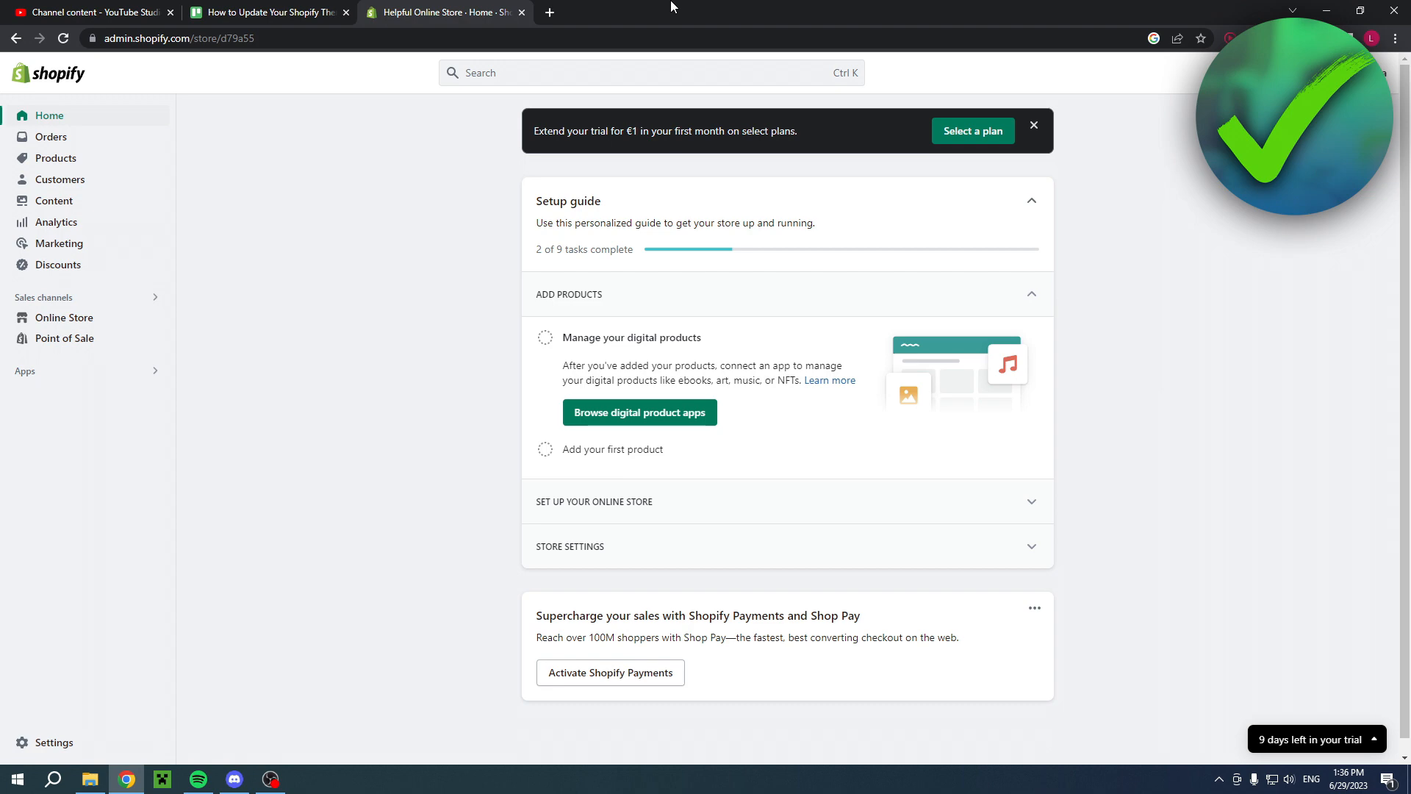
# Browse the Shopify admin, including the pricing plans page.
pyautogui.click(971, 131)
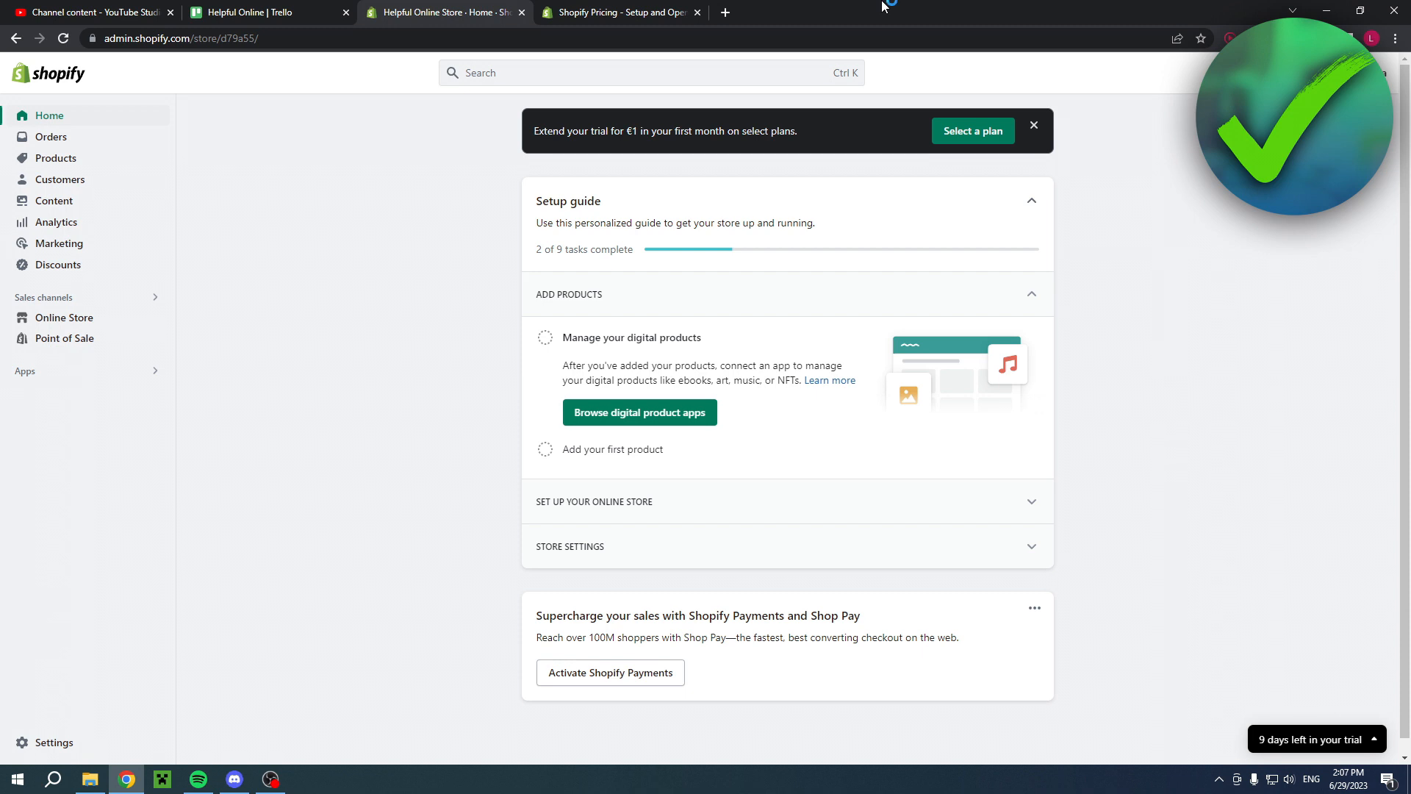
pyautogui.click(618, 12)
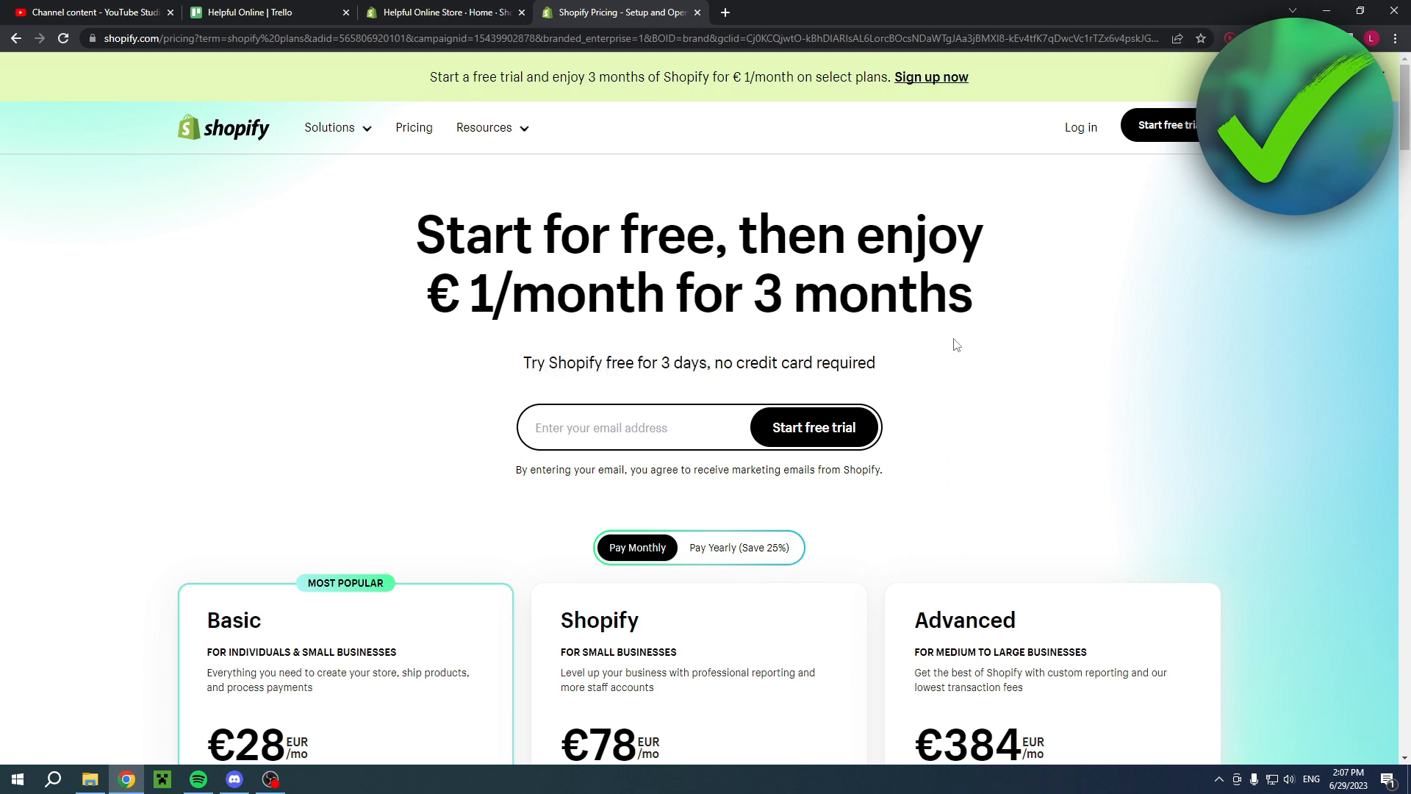
pyautogui.doubleClick(544, 292)
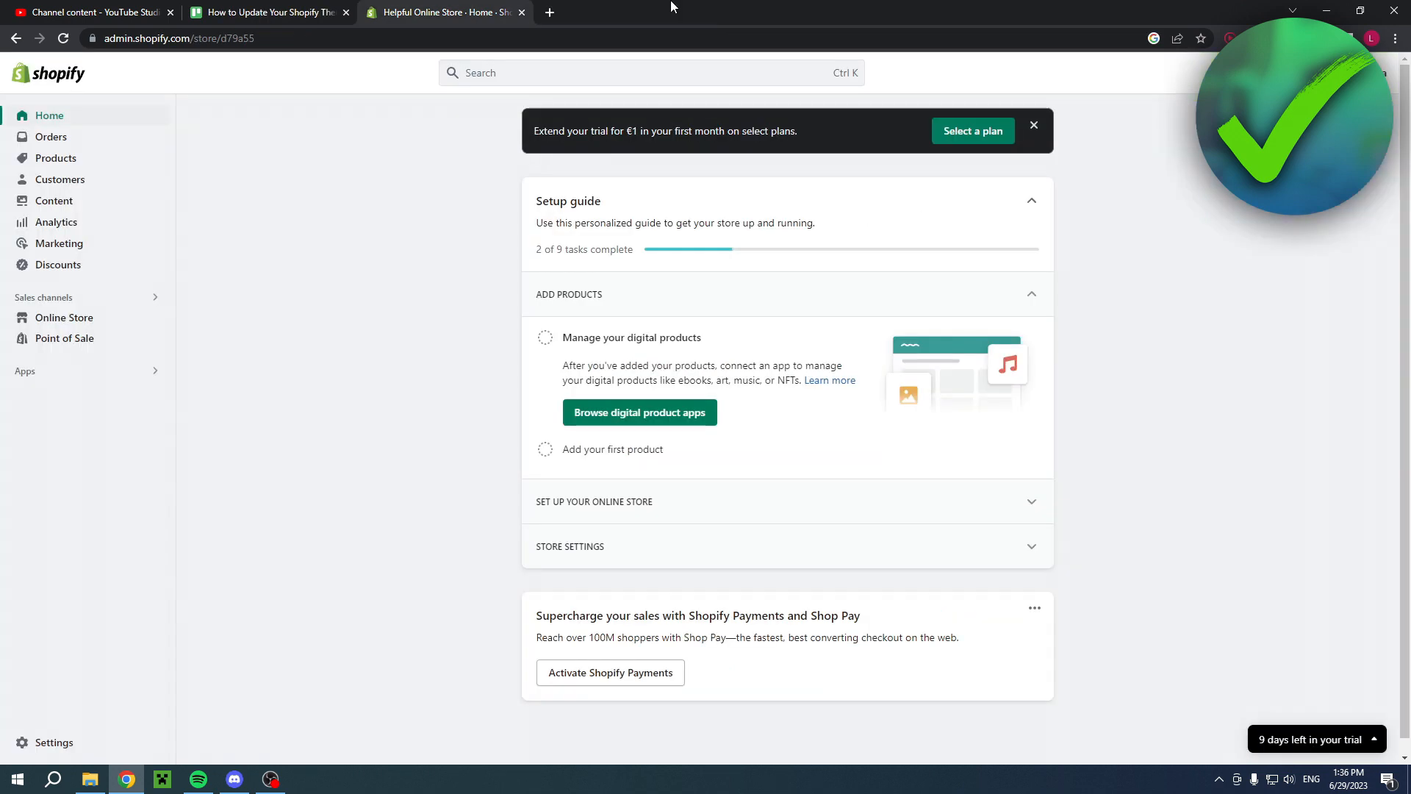
pyautogui.moveTo(64, 338)
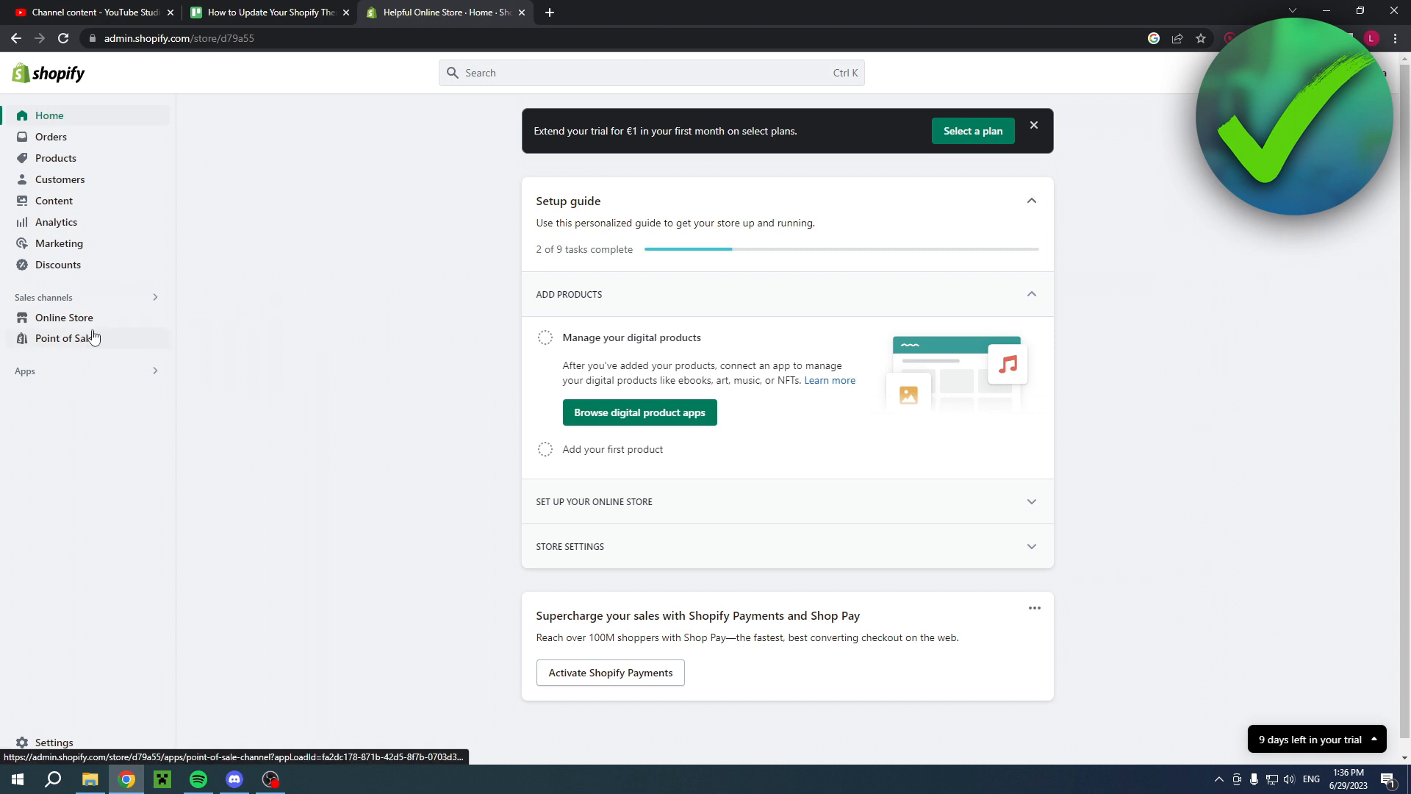
pyautogui.moveTo(63, 317)
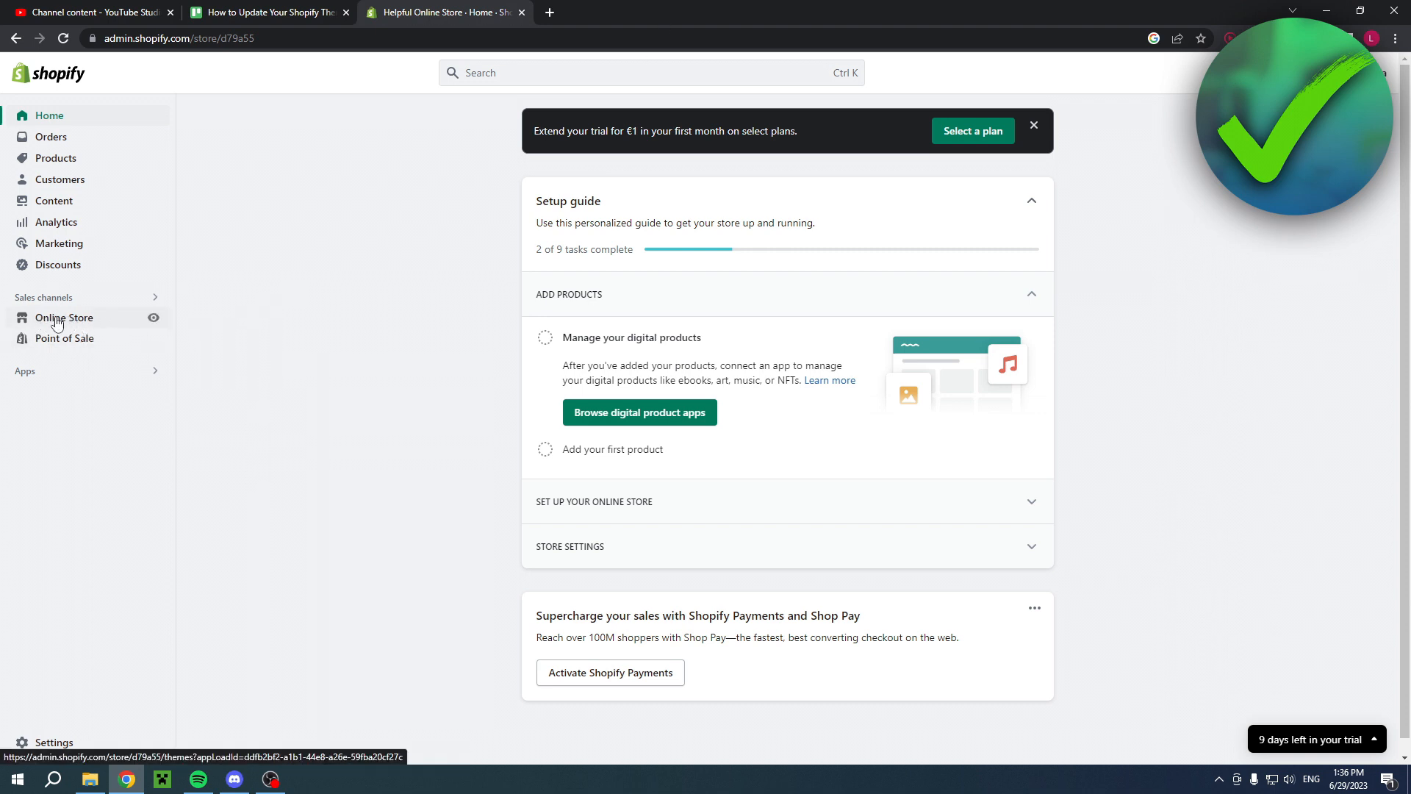
# Go to the Online Store themes page and scroll to the current Sense theme.
pyautogui.click(63, 317)
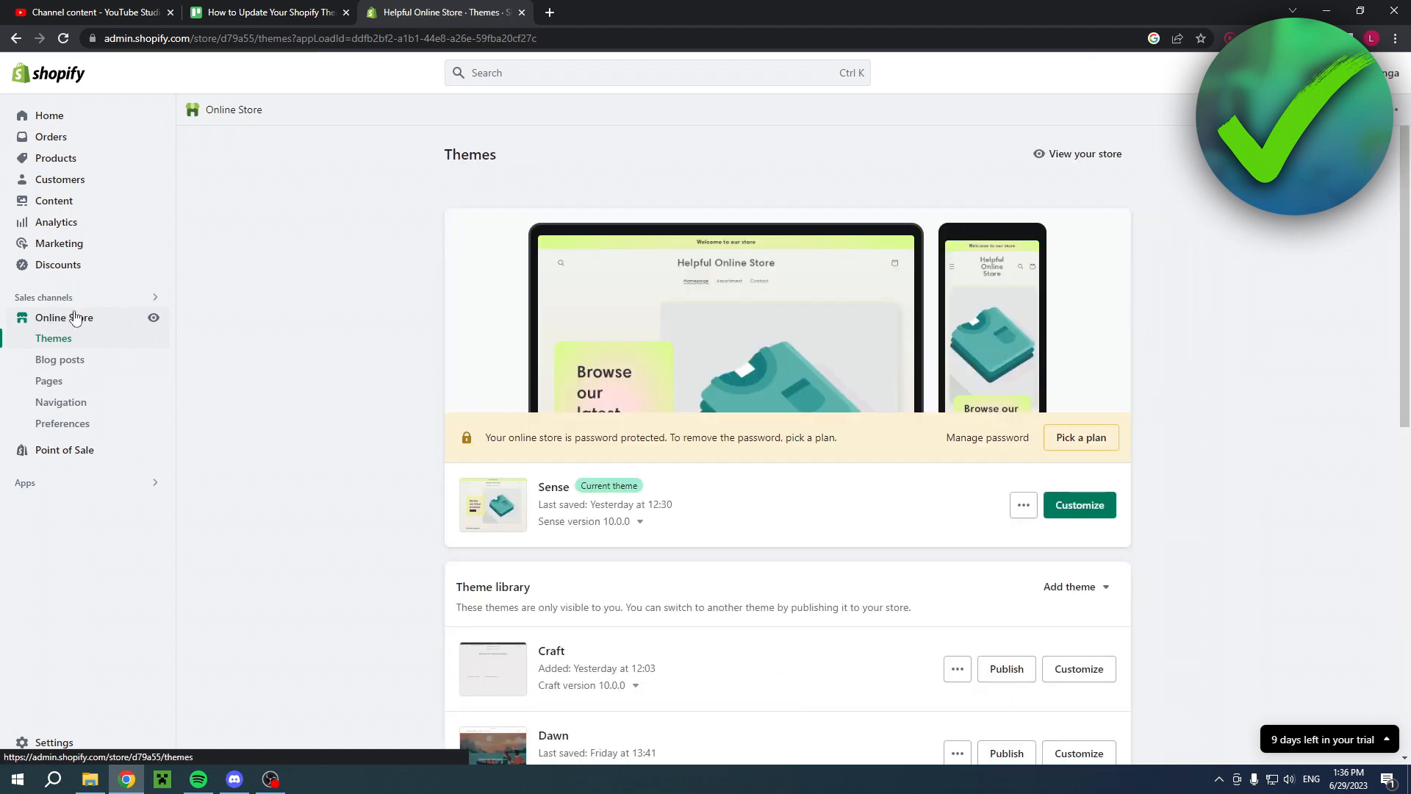
pyautogui.scroll(-3)
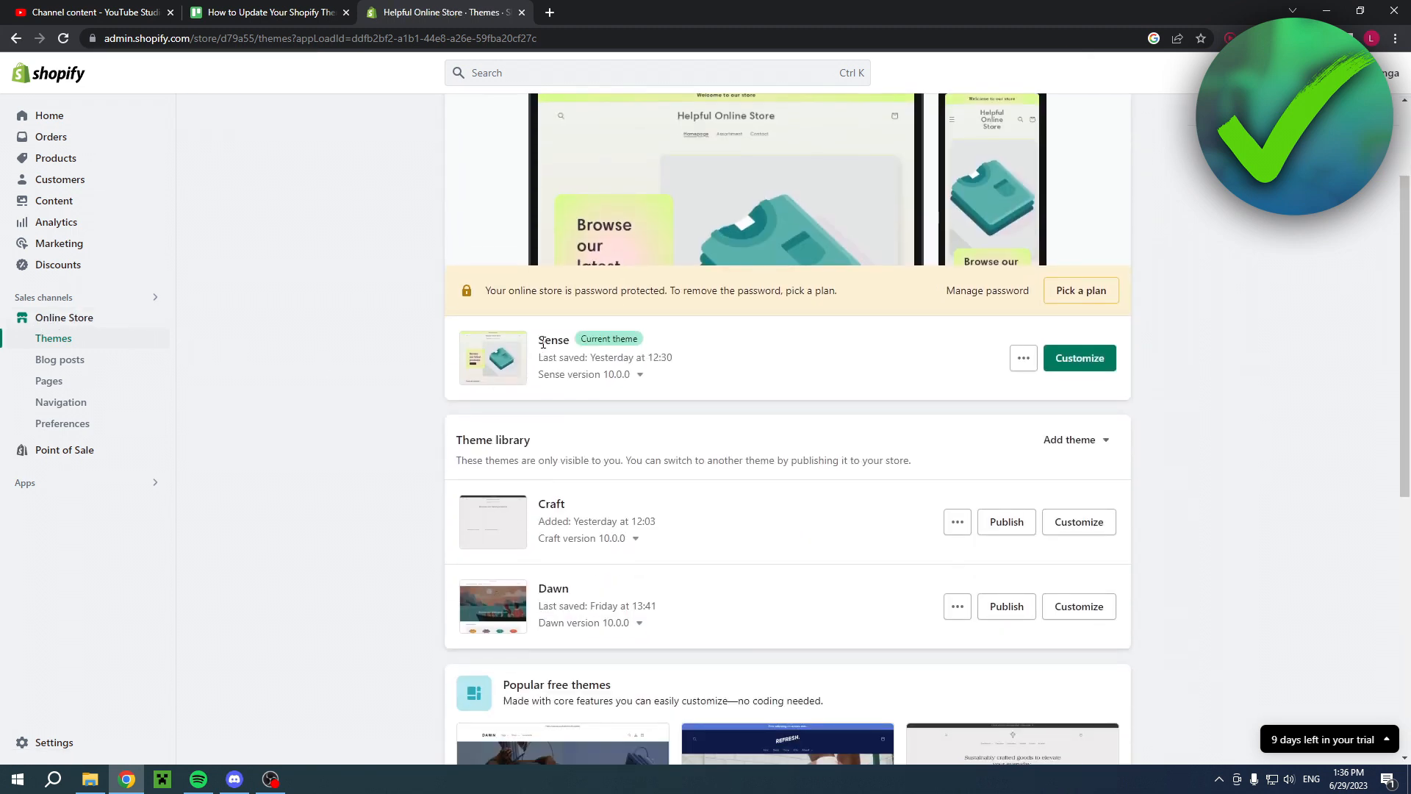
pyautogui.doubleClick(552, 340)
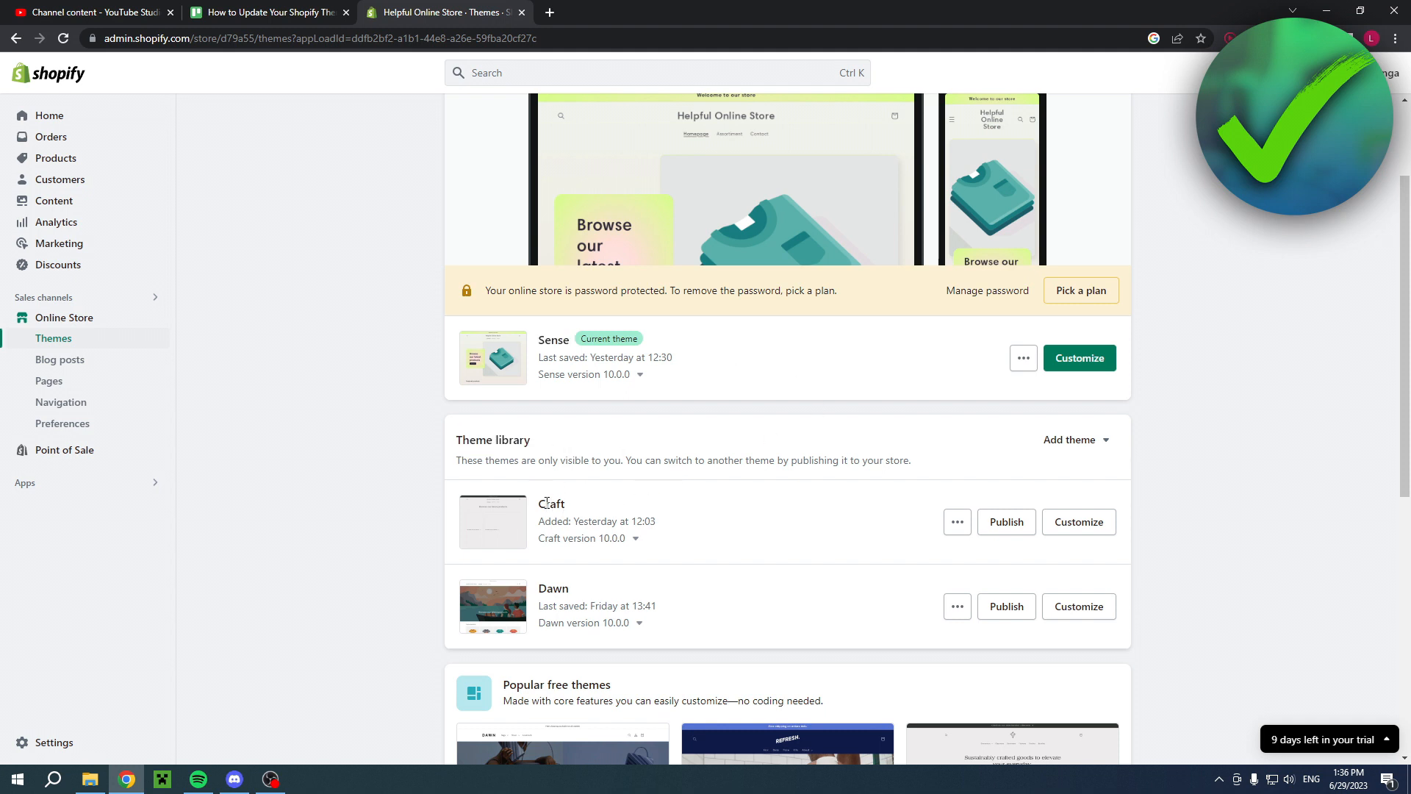
pyautogui.moveTo(920, 521)
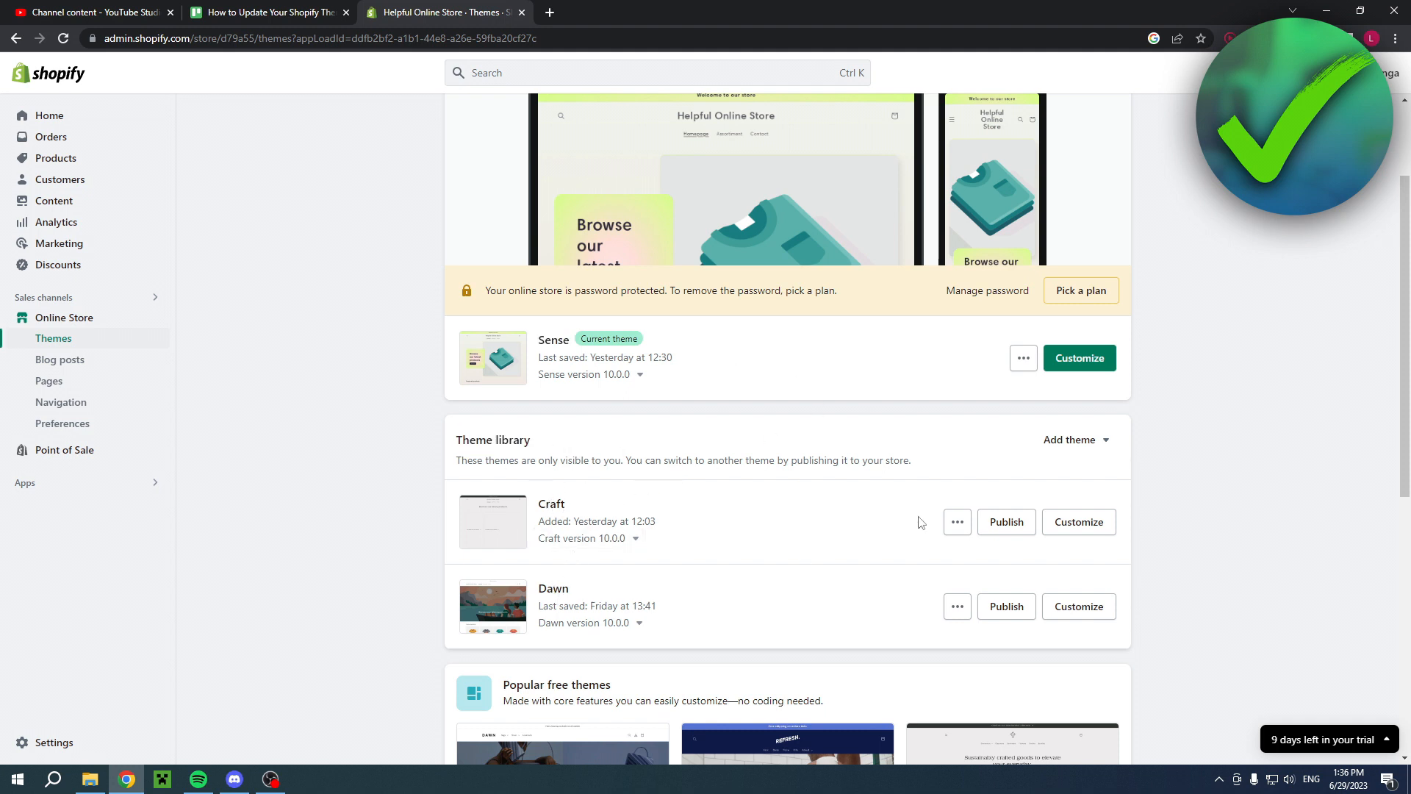
pyautogui.moveTo(543, 381)
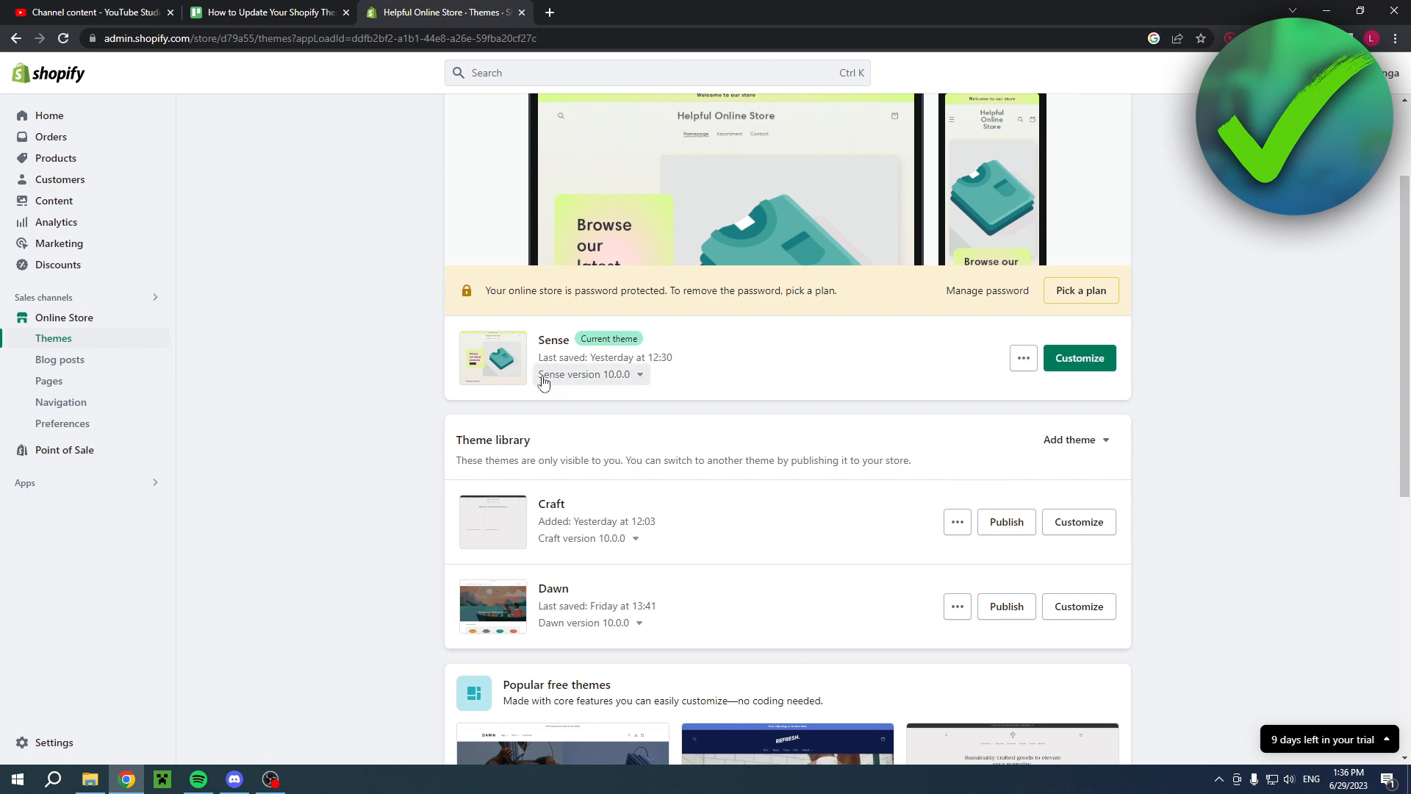
pyautogui.moveTo(569, 385)
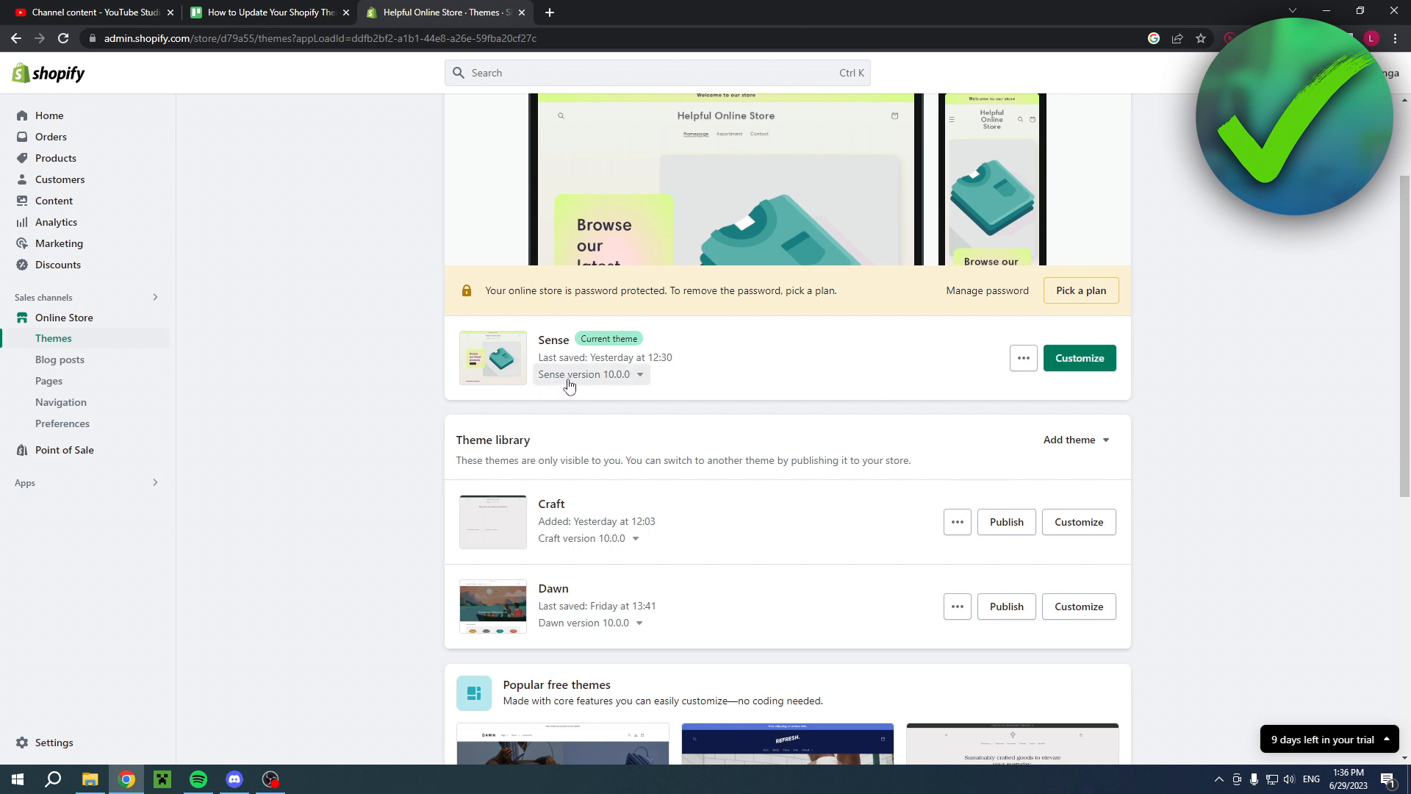
# Expand the Sense version 10.0.0 dropdown showing 'This theme is up to date'.
pyautogui.click(589, 374)
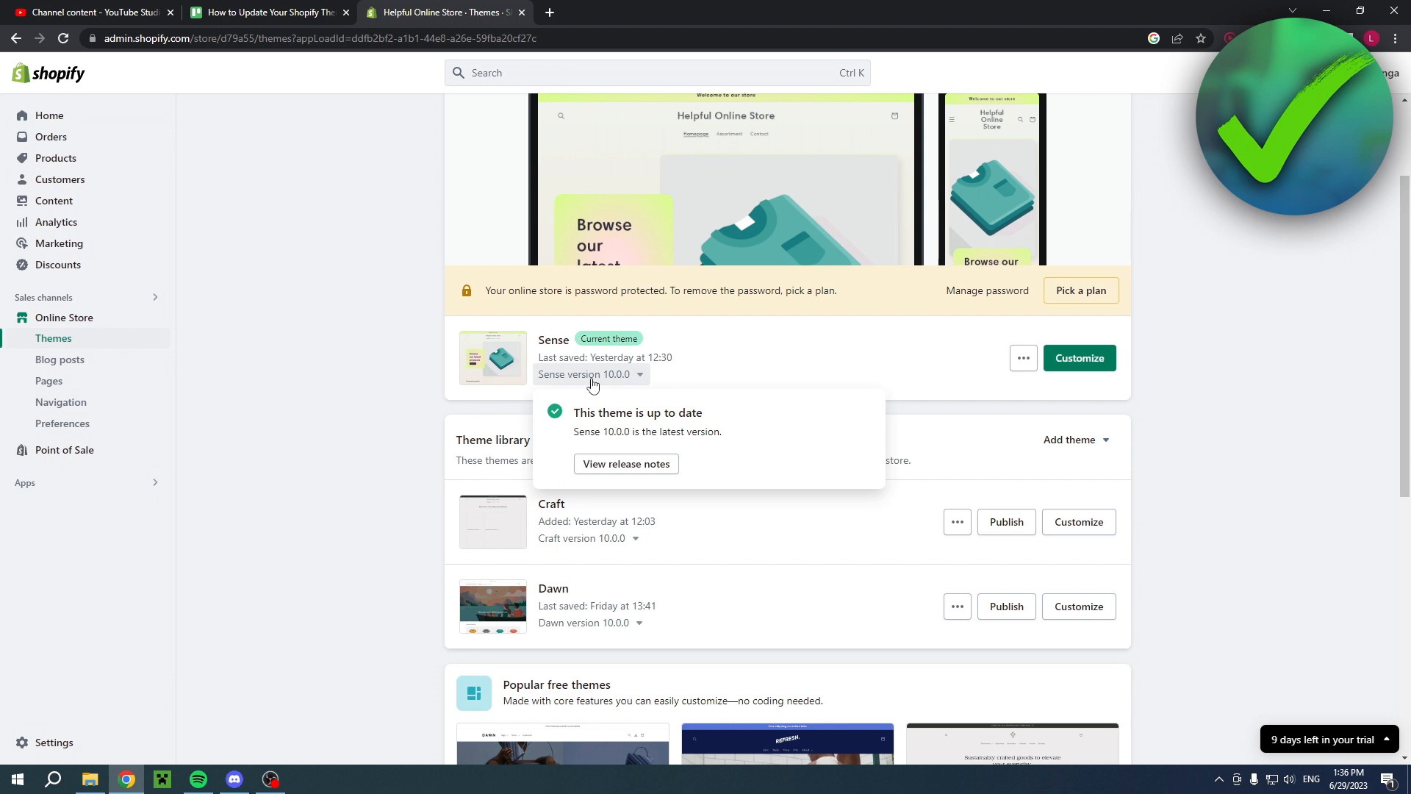
pyautogui.moveTo(573, 421)
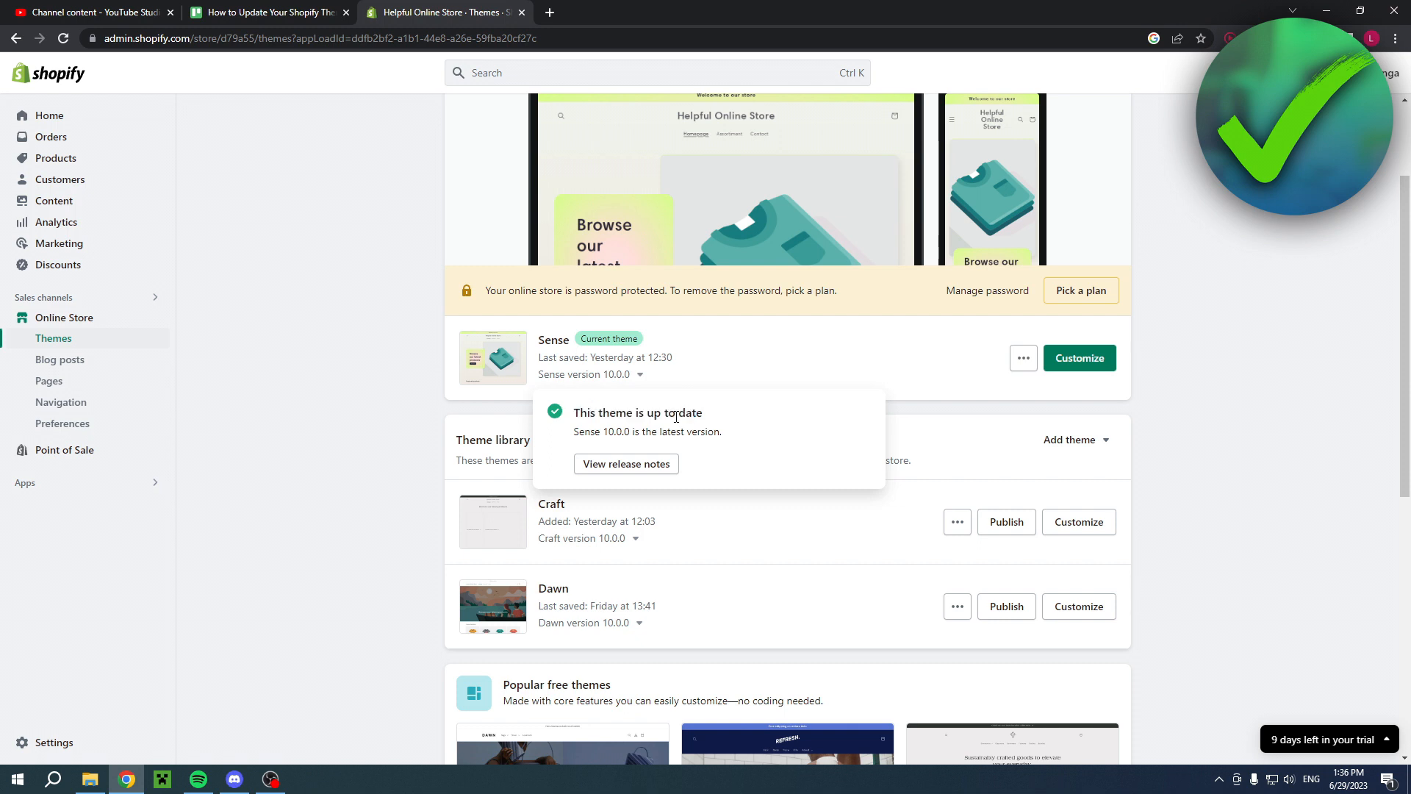
pyautogui.moveTo(626, 463)
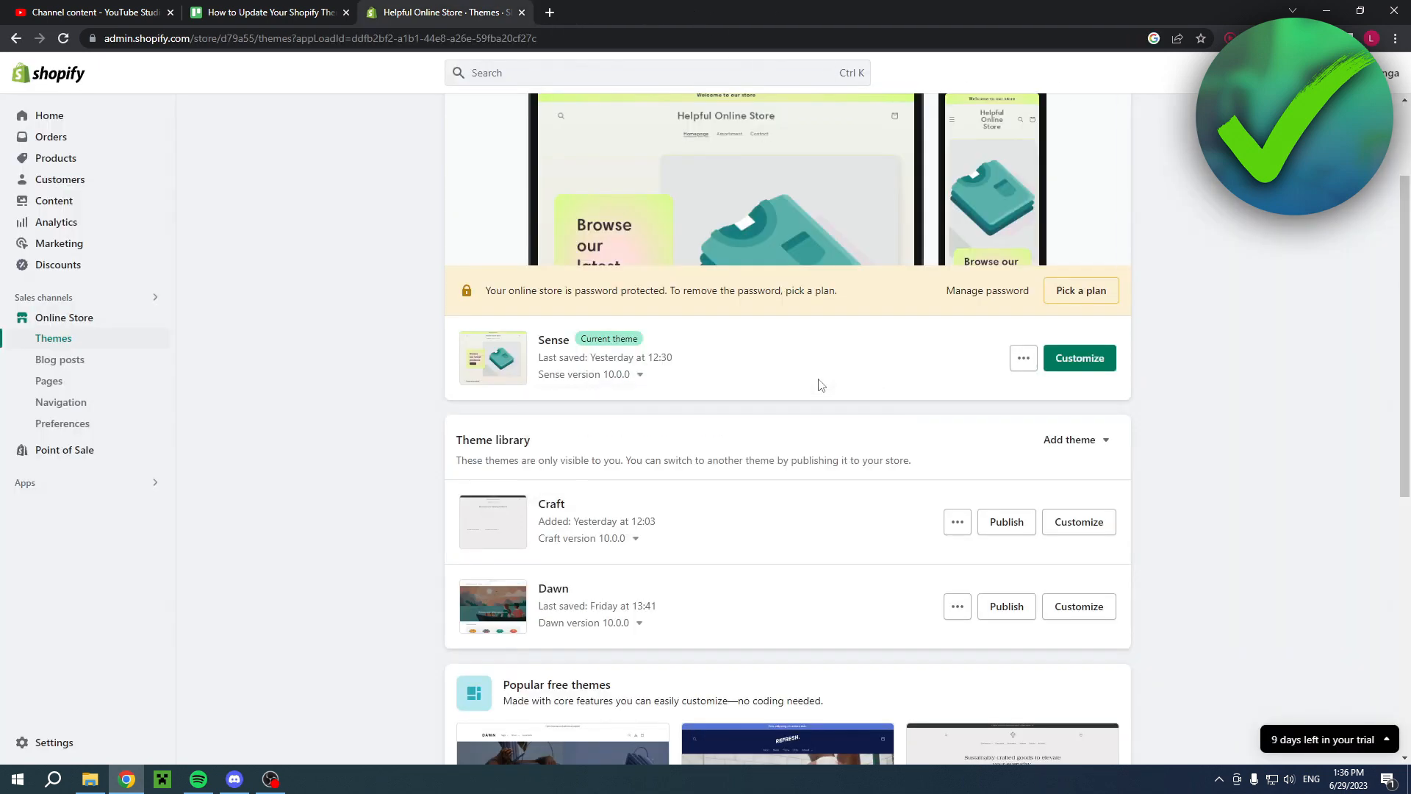
pyautogui.moveTo(551, 402)
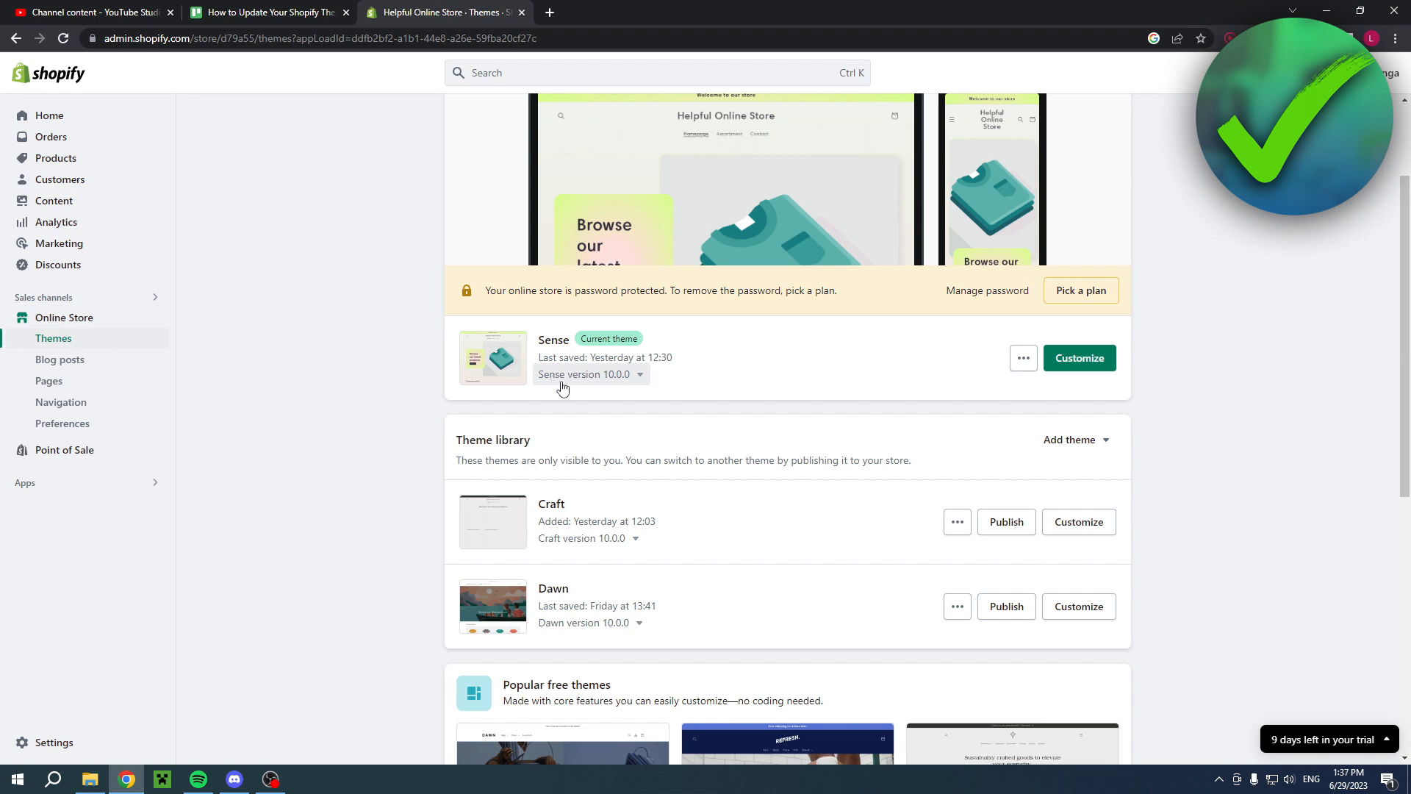
pyautogui.moveTo(673, 388)
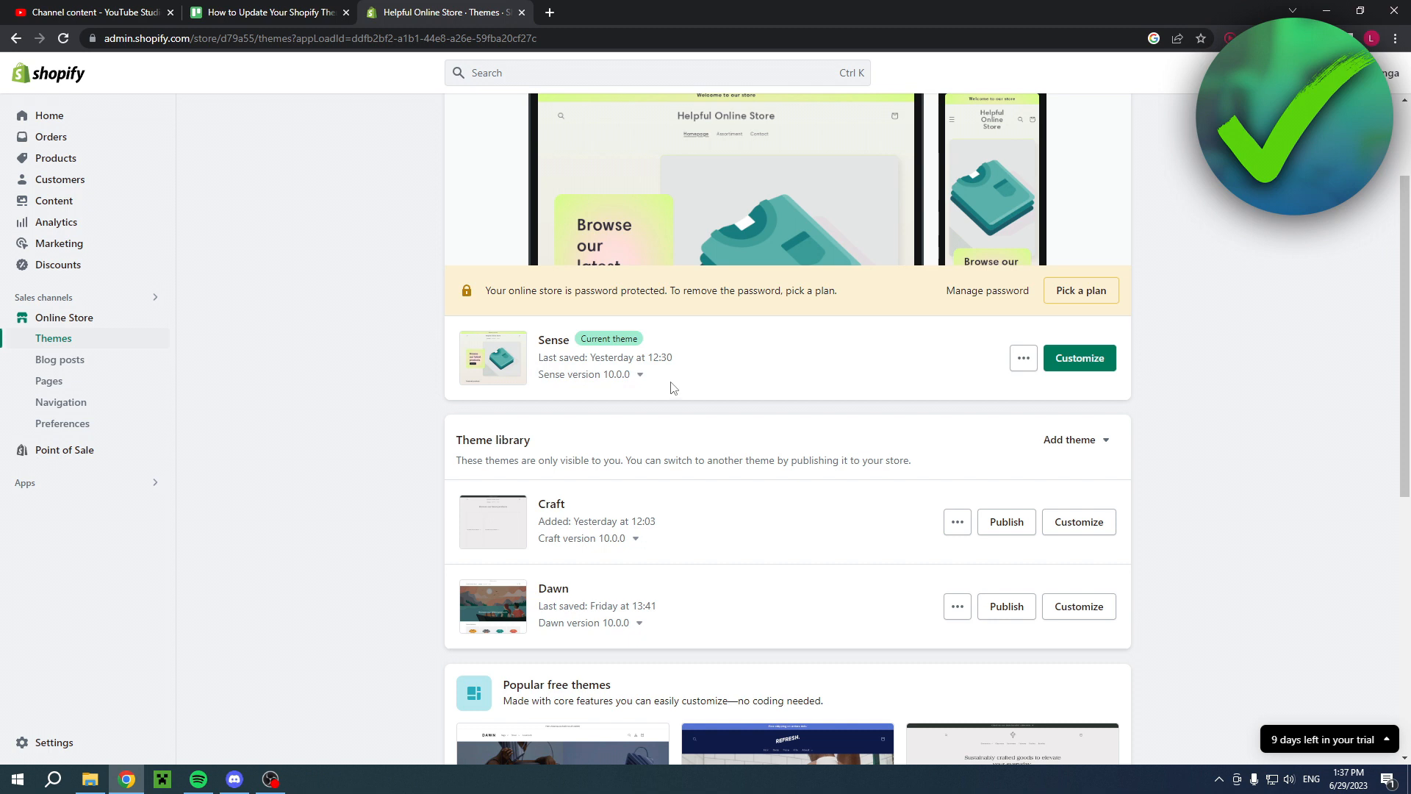
pyautogui.moveTo(585, 375)
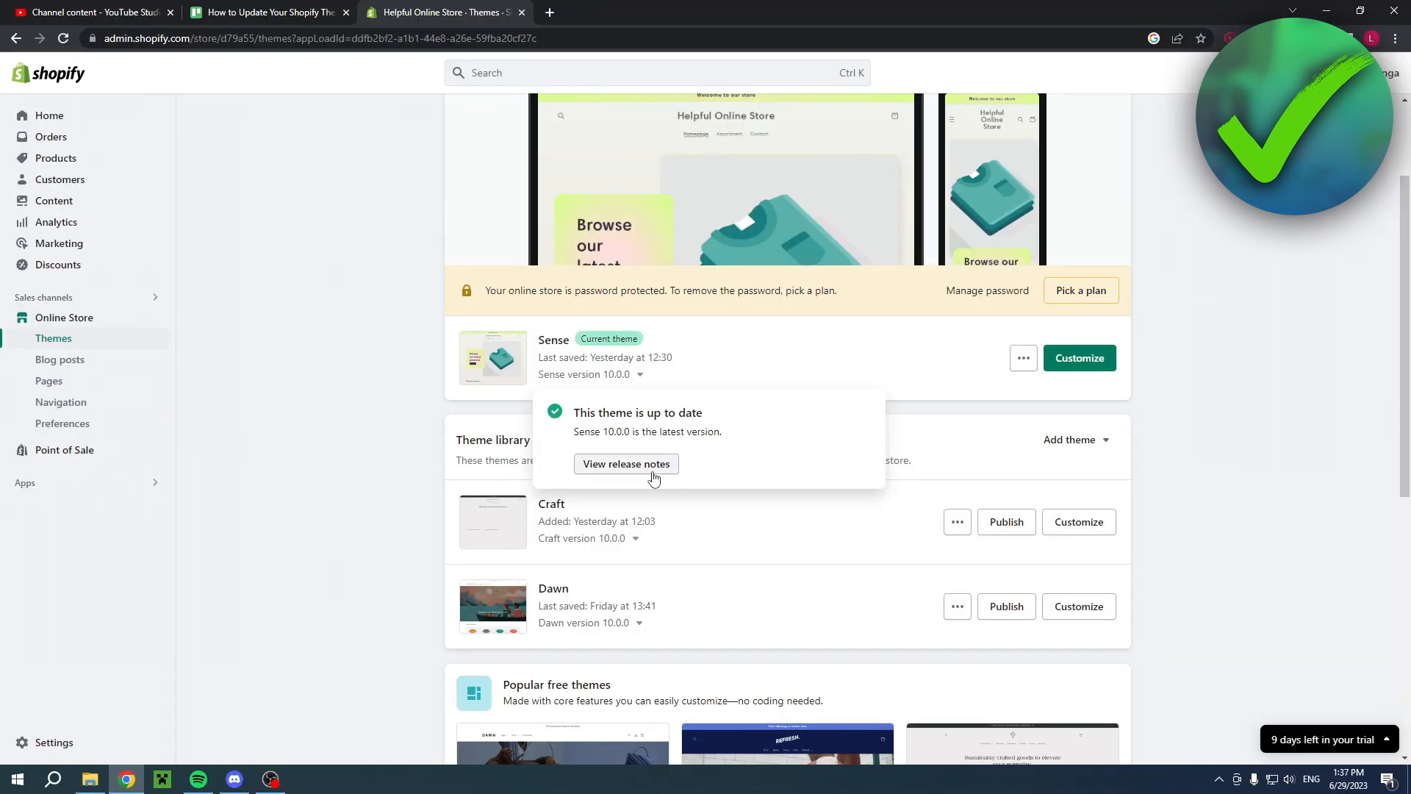
pyautogui.moveTo(749, 460)
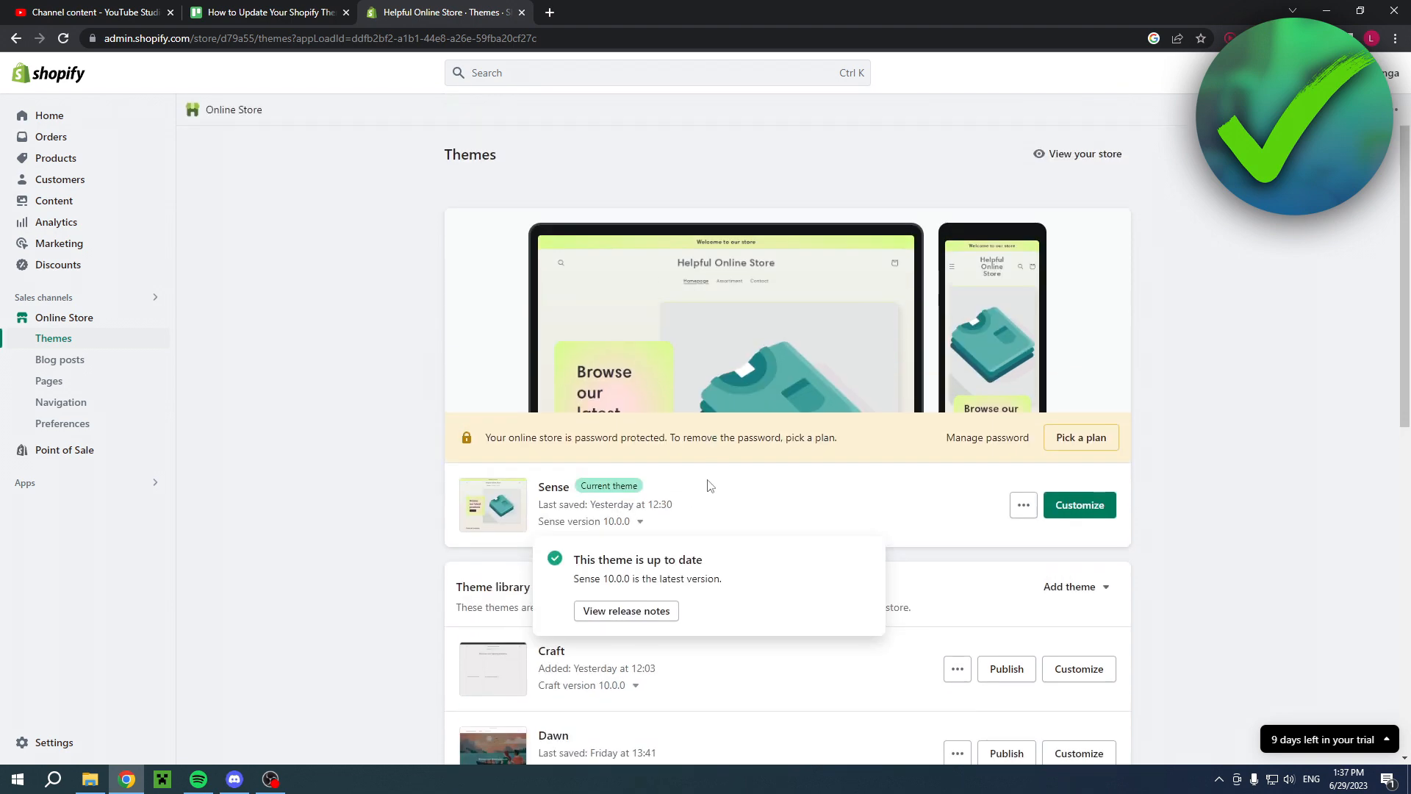
pyautogui.scroll(-3)
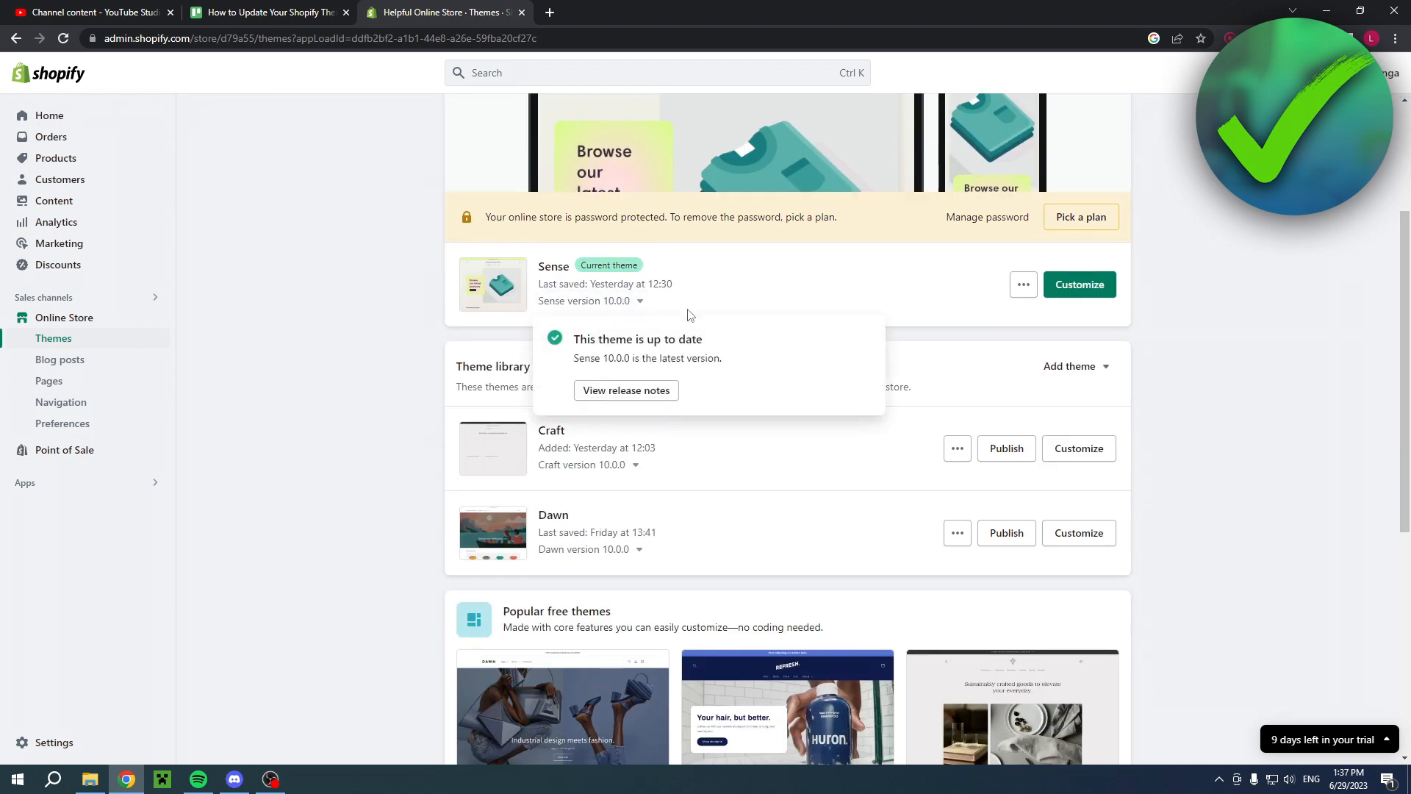